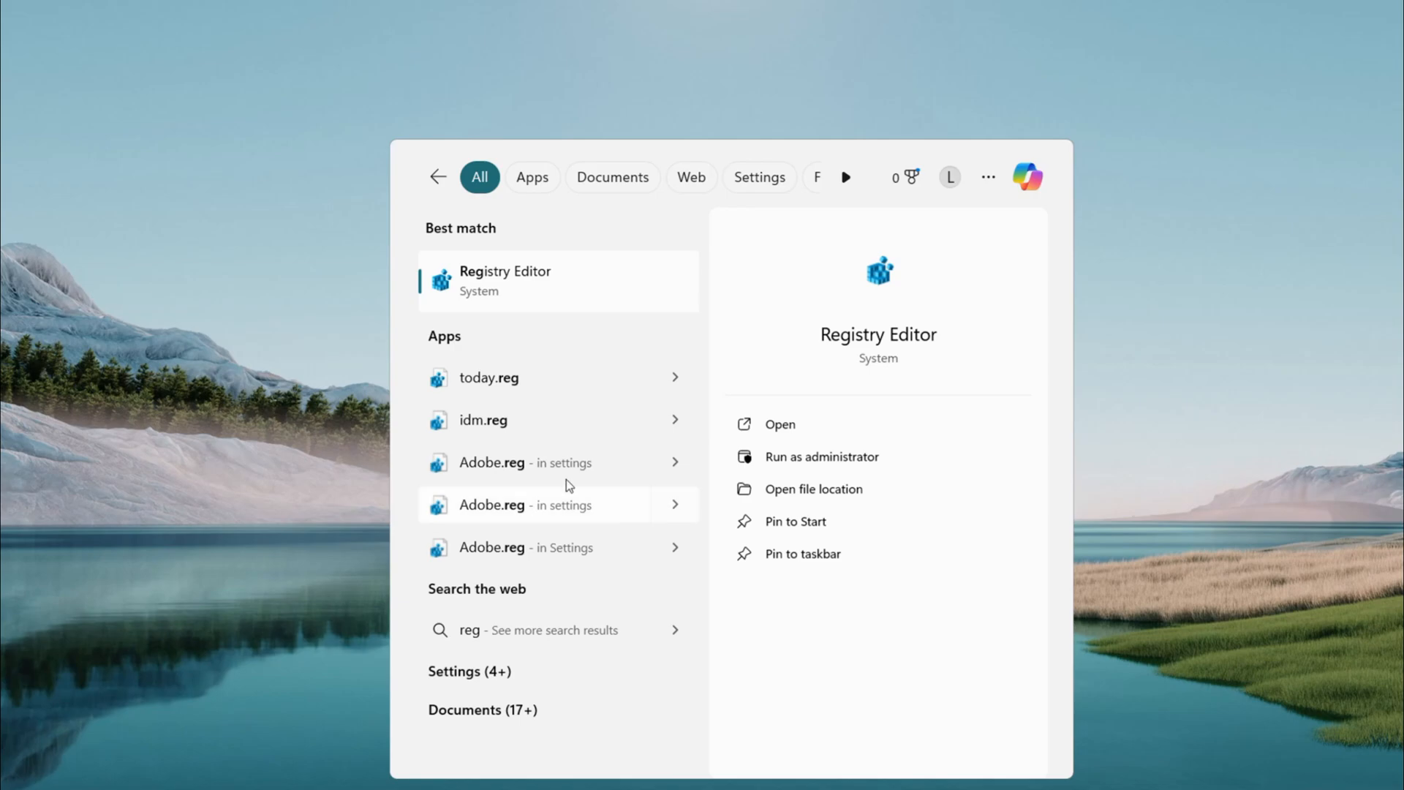
{"action": "mouse_move", "coordinate": [541, 287]}
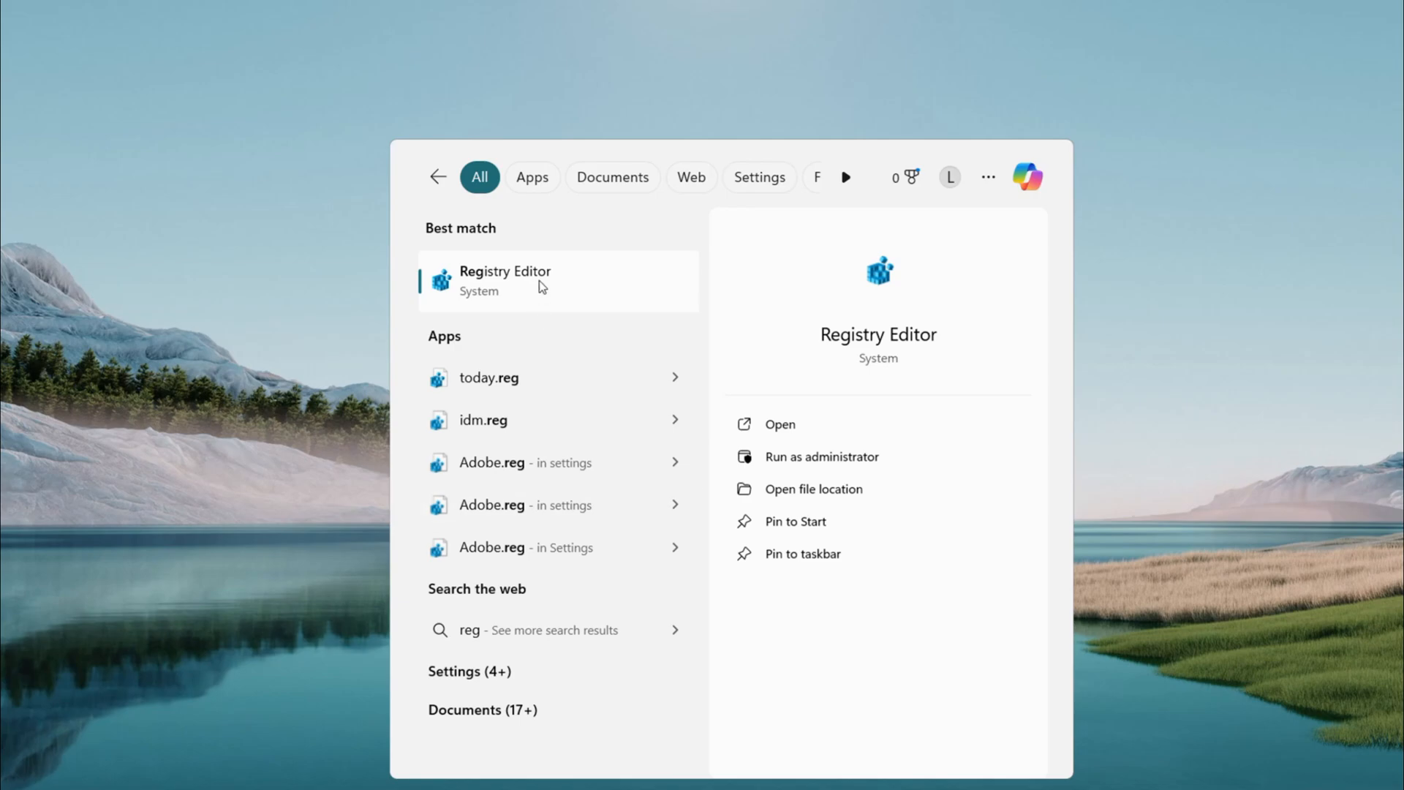
- Launch Registry Editor and reposition its window toward the centre of the screen
{"action": "left_click", "coordinate": [505, 279]}
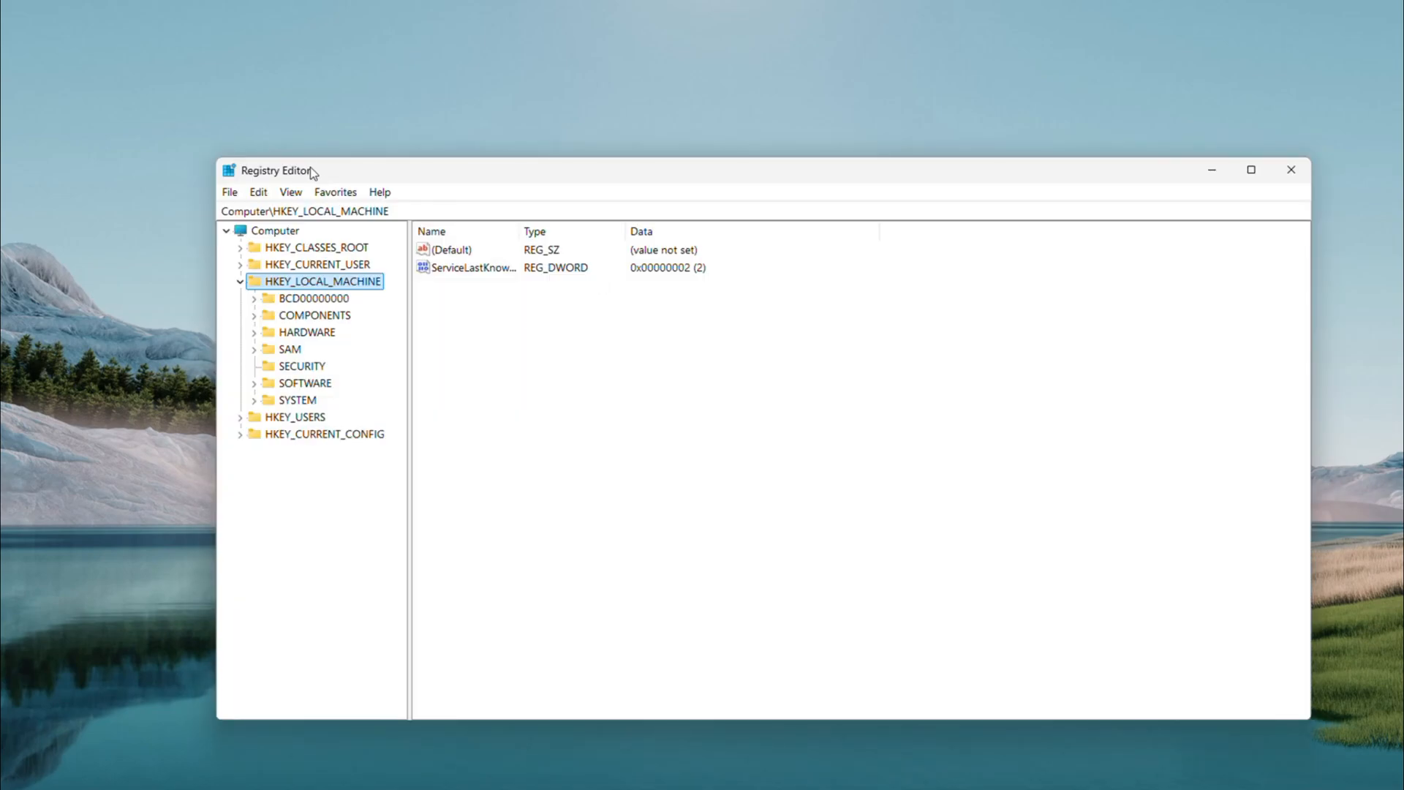
{"action": "left_click_drag", "start_coordinate": [287, 171], "coordinate": [465, 197]}
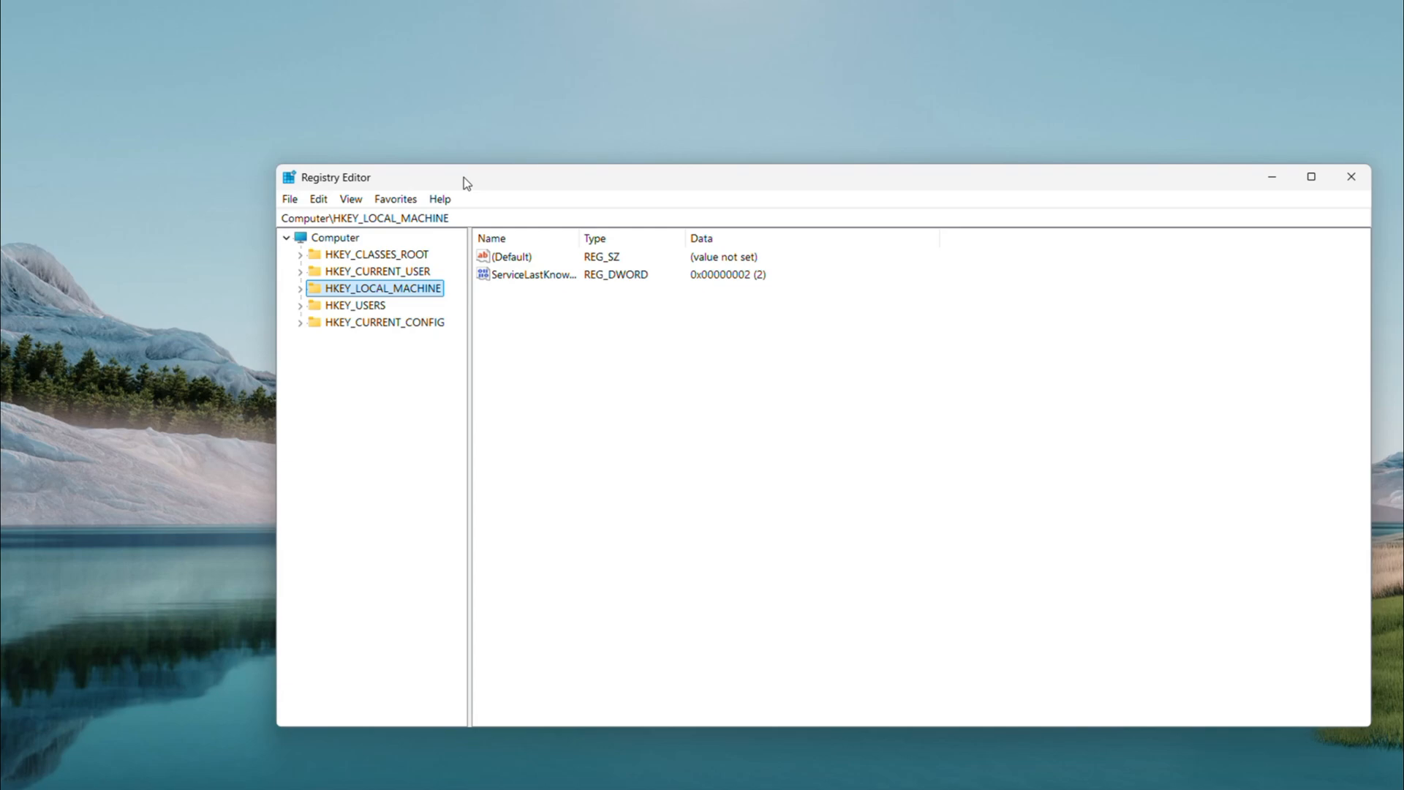
{"action": "mouse_move", "coordinate": [402, 165]}
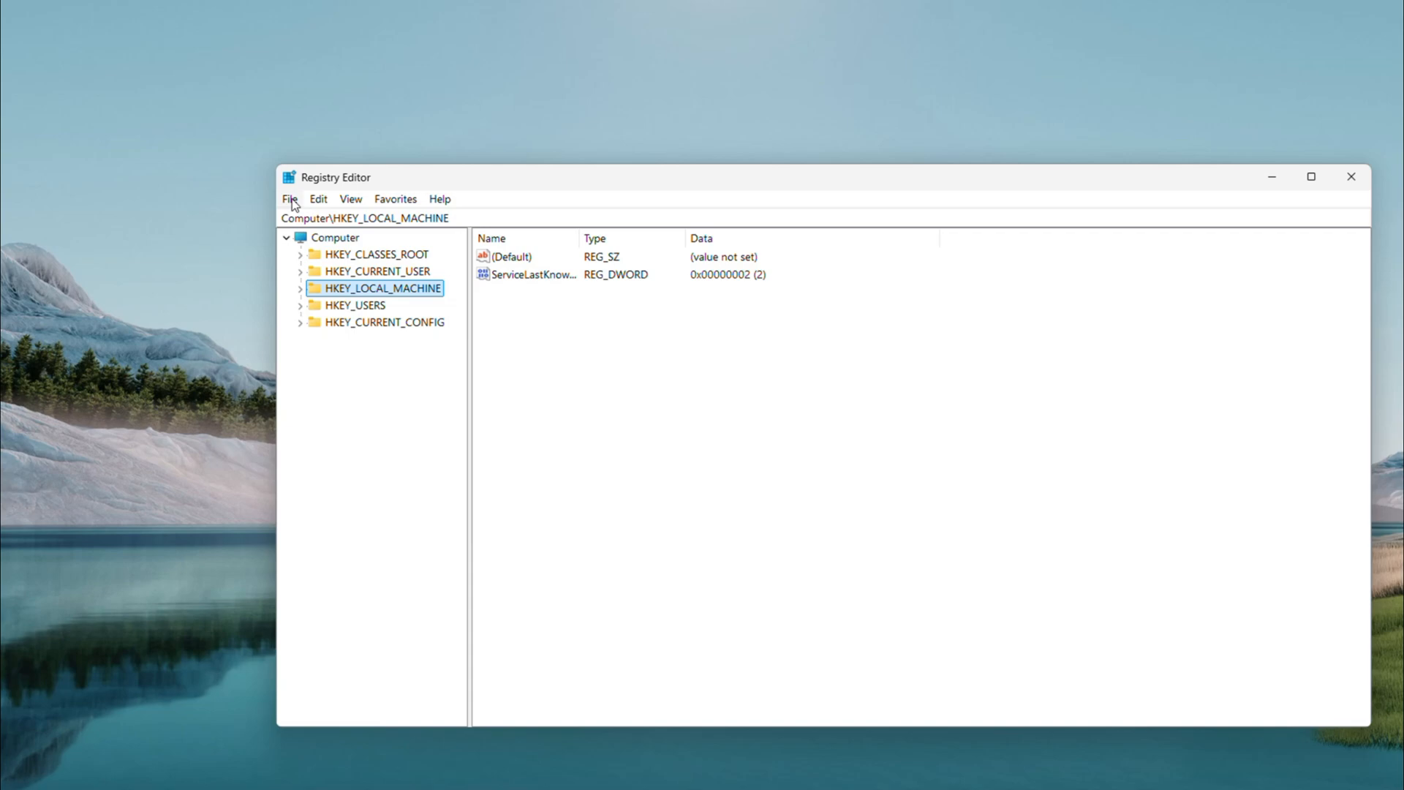
{"action": "left_click", "coordinate": [290, 199]}
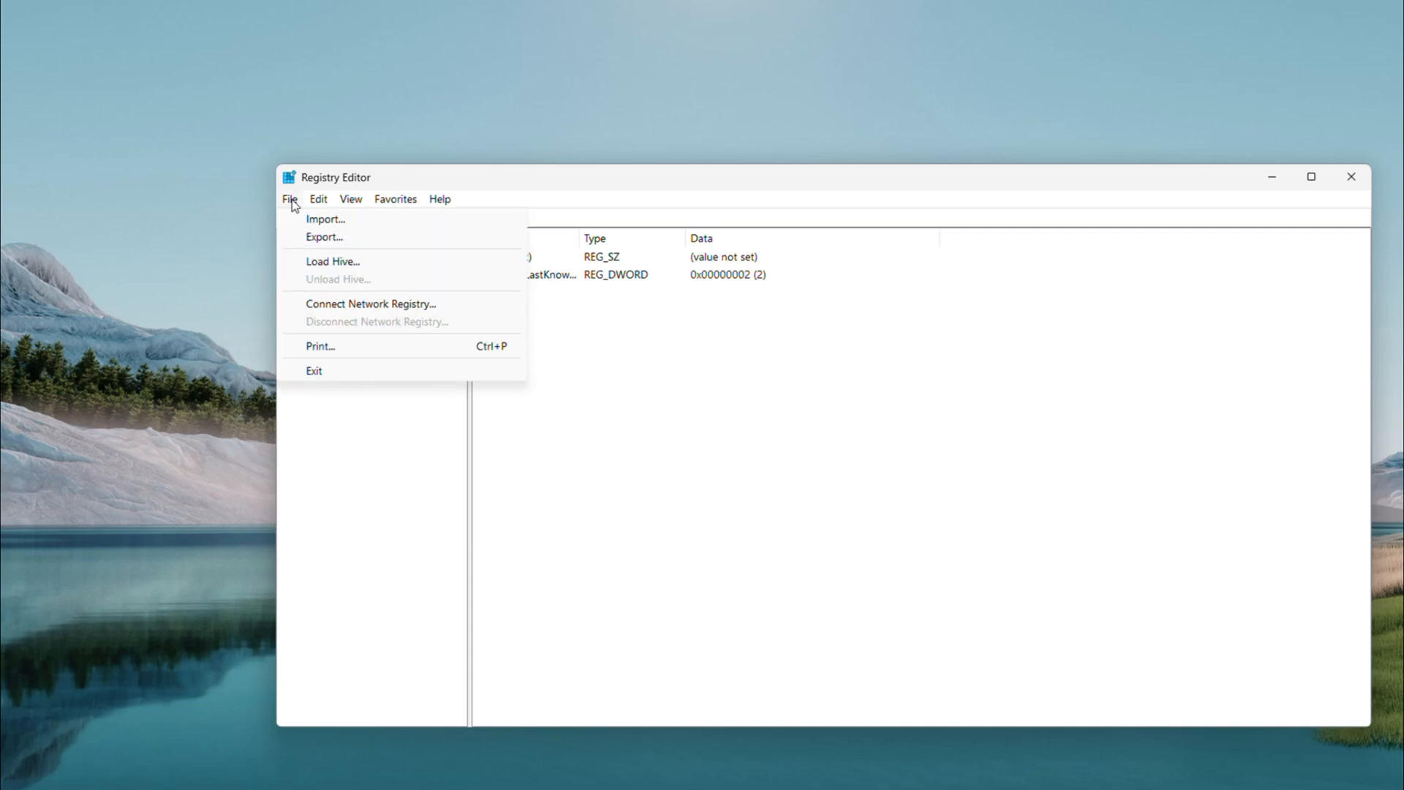
{"action": "left_click", "coordinate": [324, 237]}
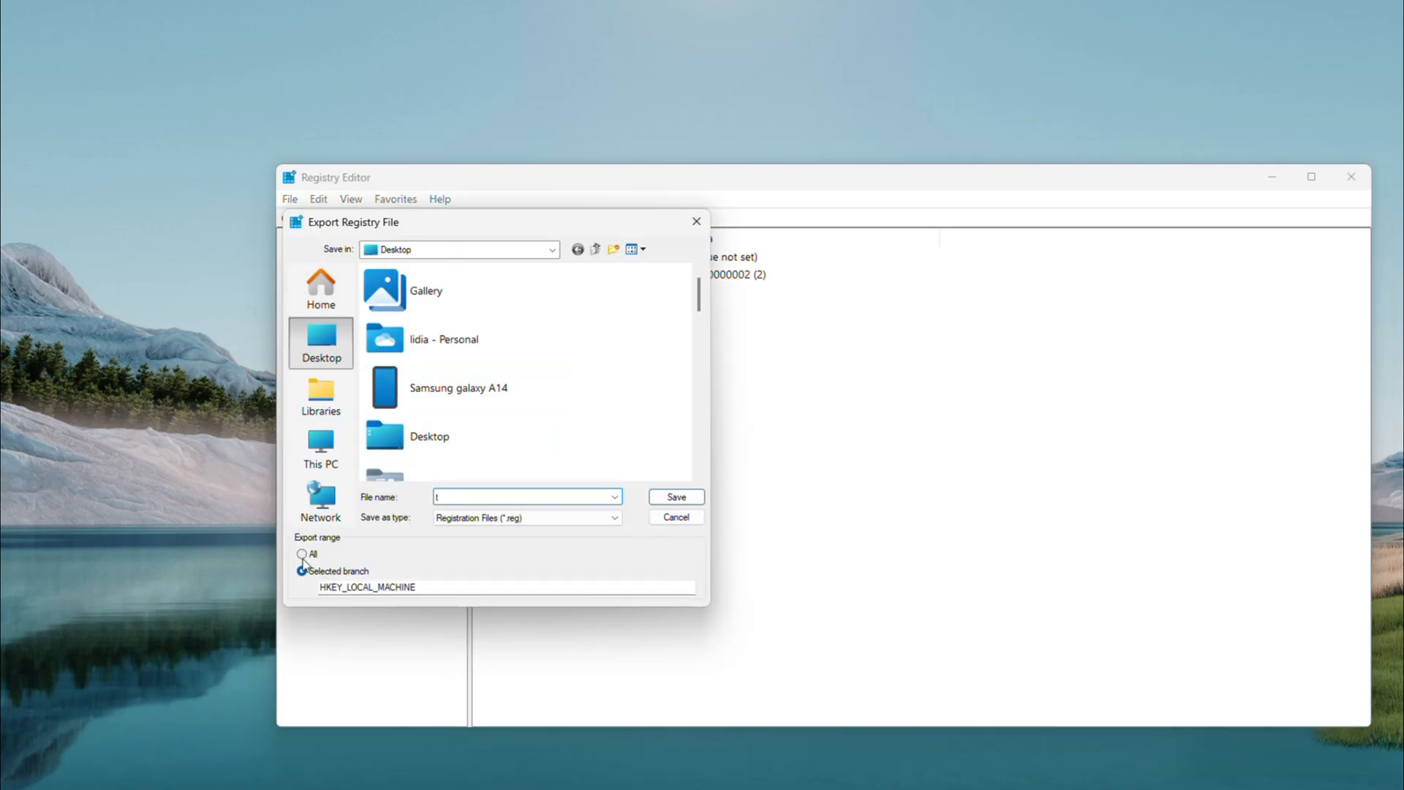
{"action": "left_click", "coordinate": [300, 553]}
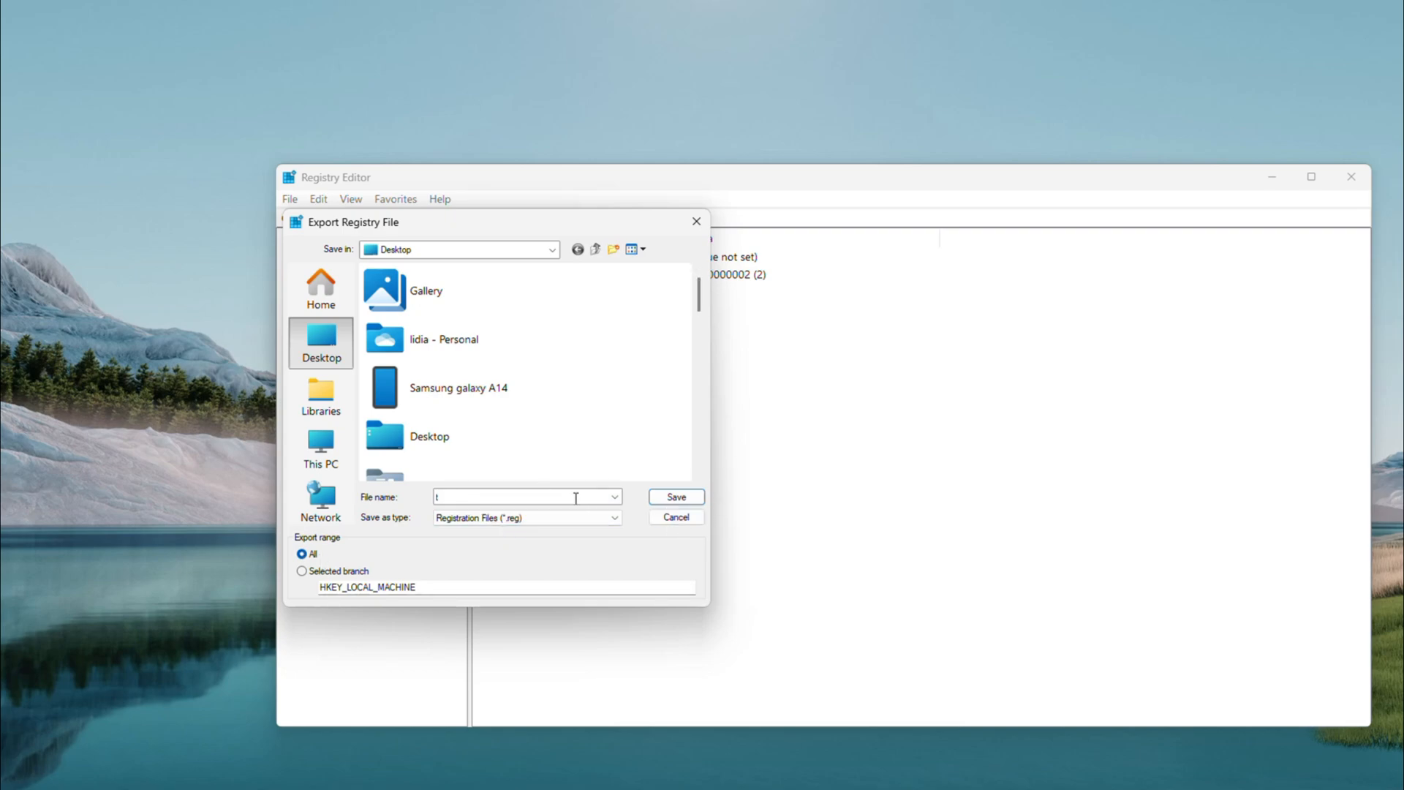
{"action": "left_click", "coordinate": [675, 517]}
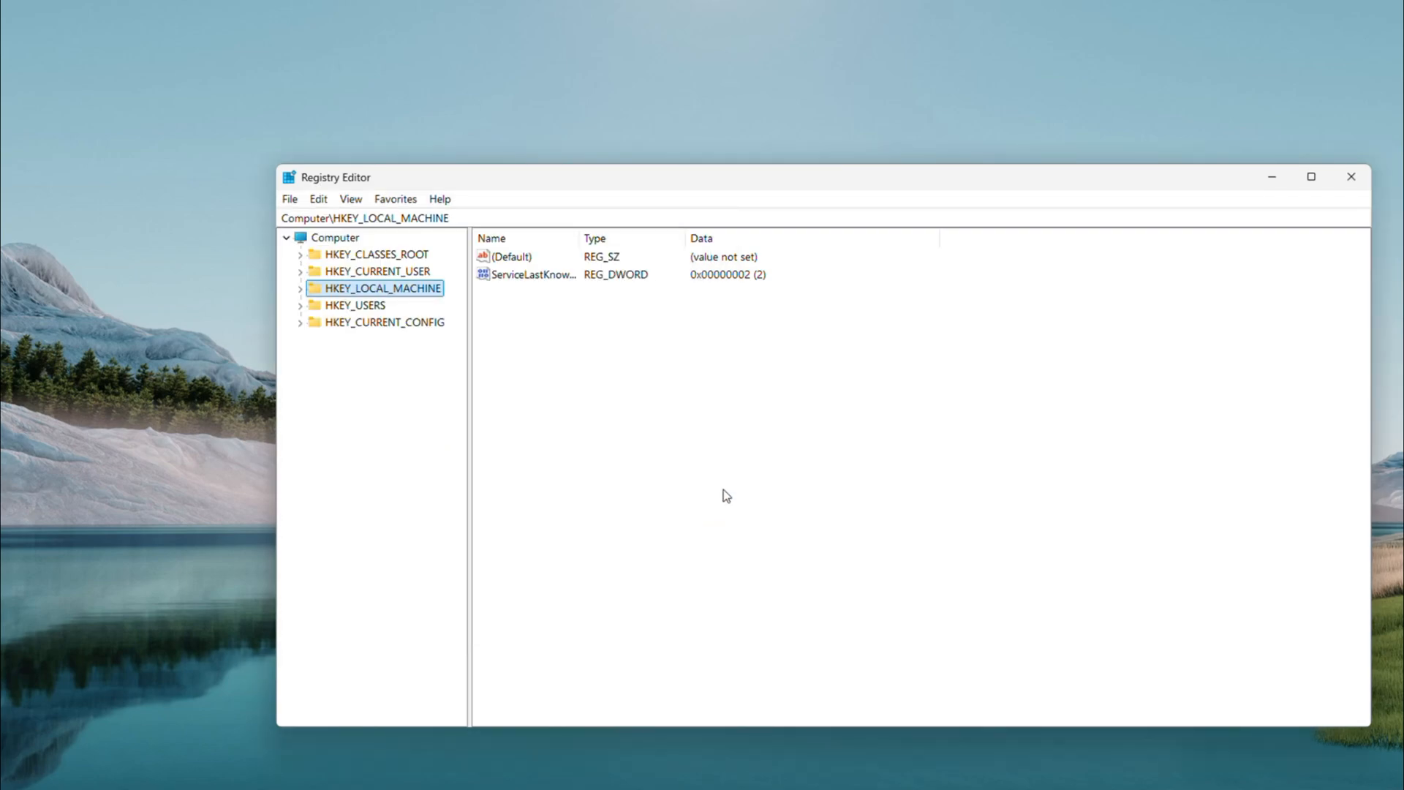
{"action": "mouse_move", "coordinate": [538, 170]}
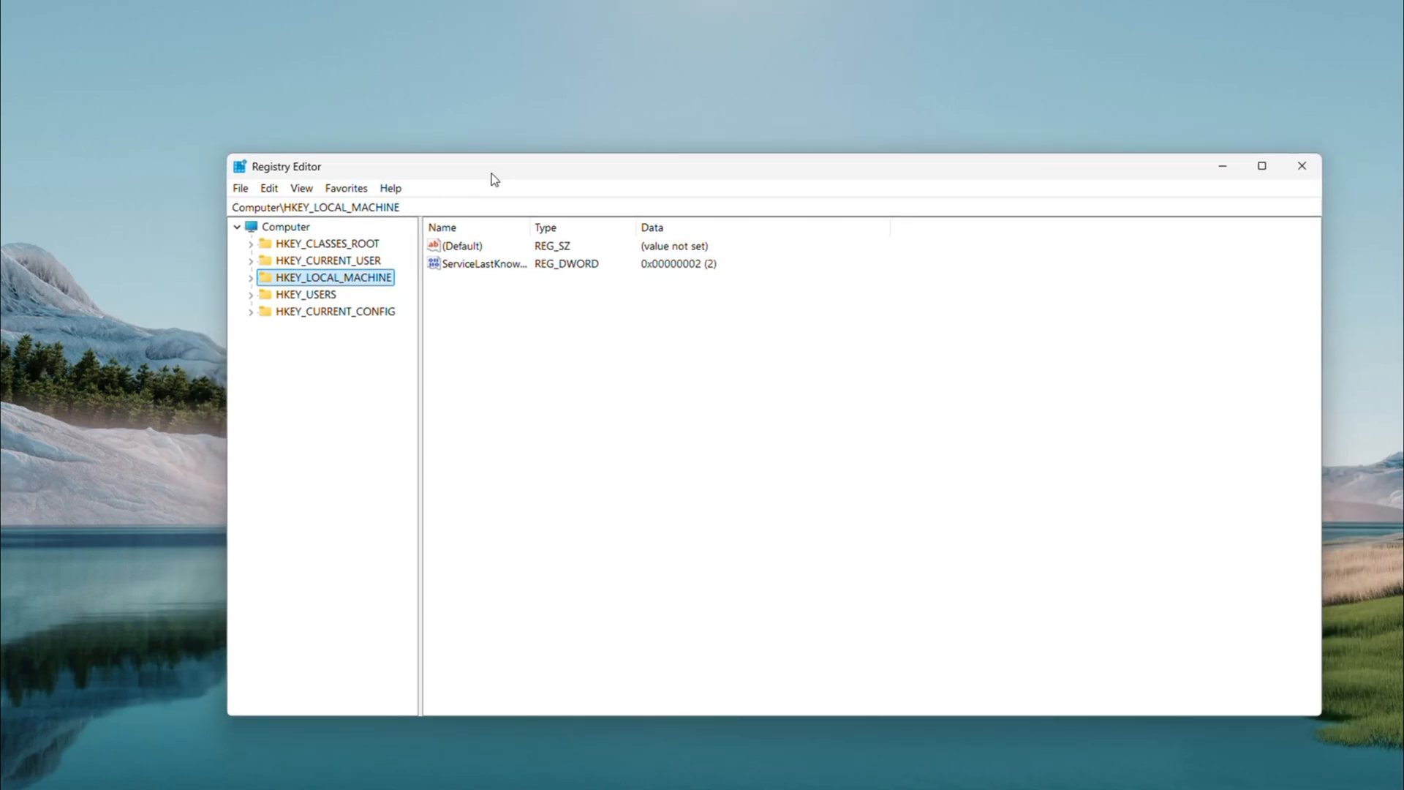
{"action": "mouse_move", "coordinate": [313, 296]}
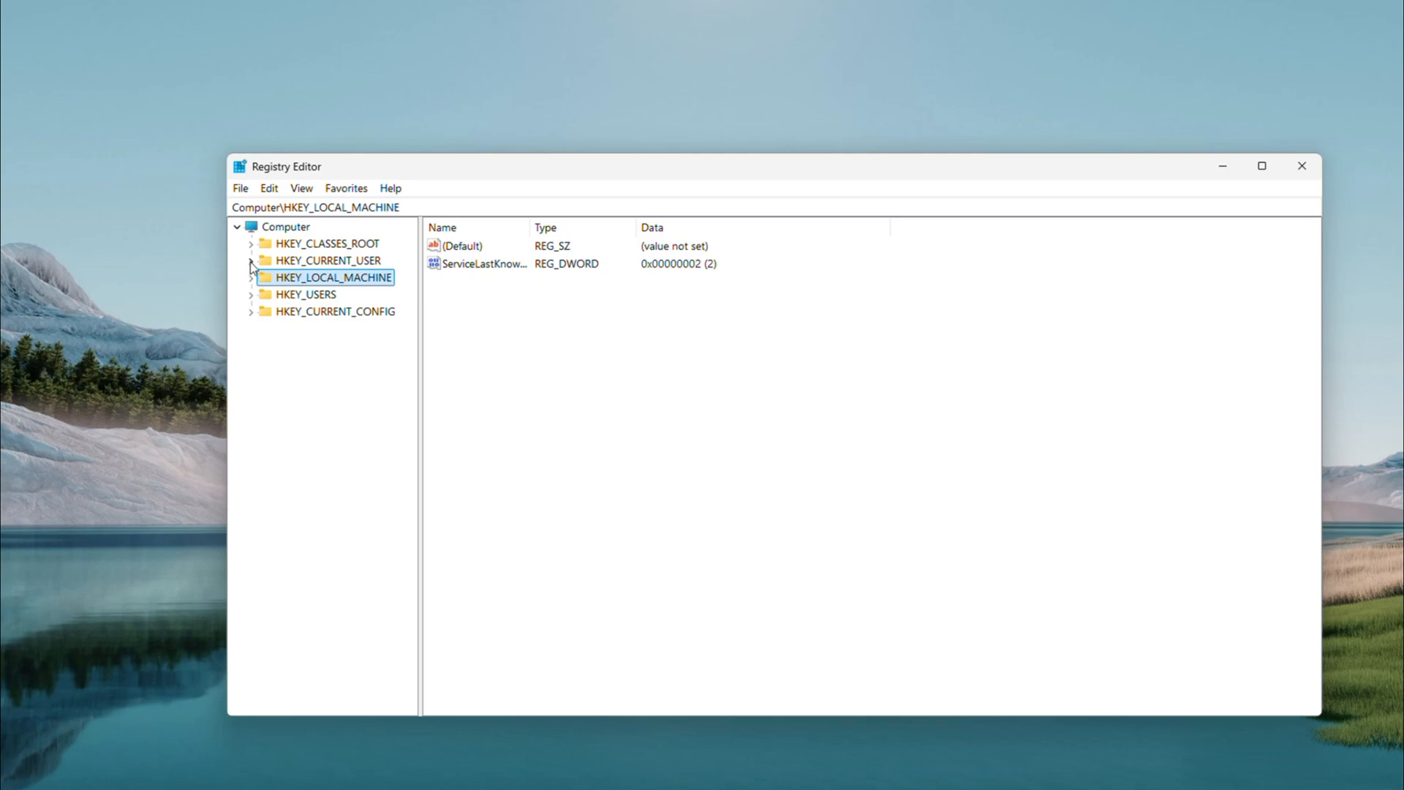
- Expand HKEY_CURRENT_USER > Software > Microsoft > Windows > CurrentVersion down to the Explorer key
{"action": "left_click", "coordinate": [251, 260]}
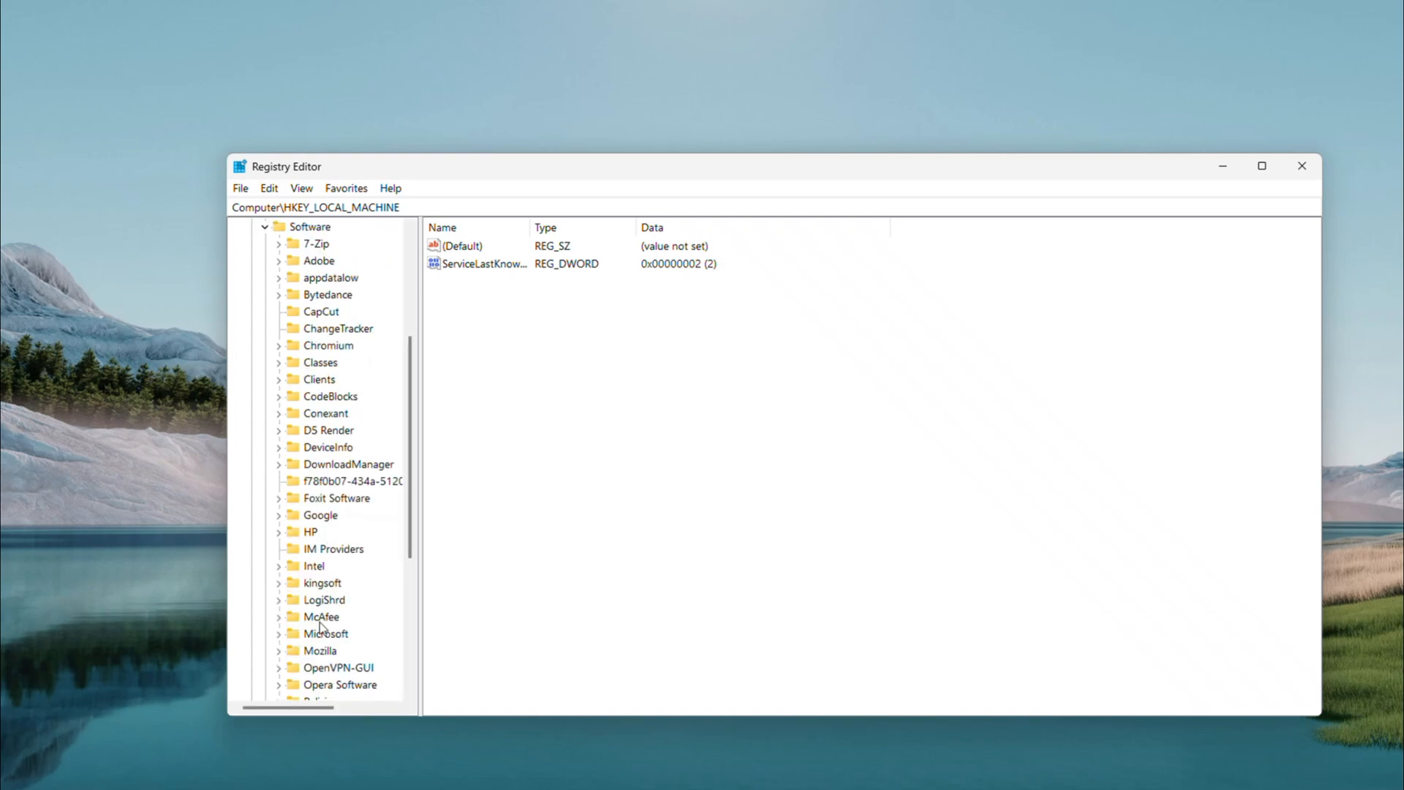
{"action": "left_click", "coordinate": [326, 633]}
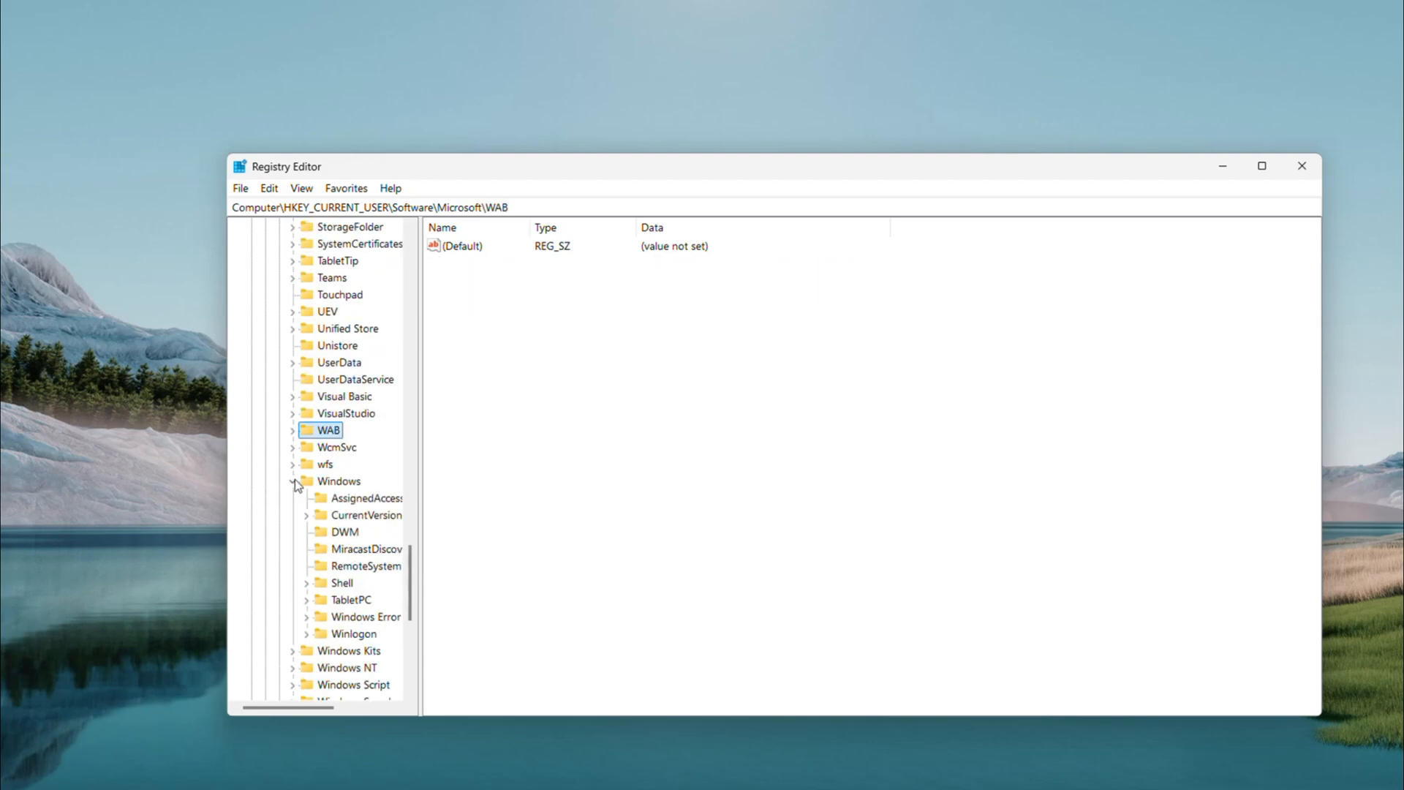
{"action": "left_click", "coordinate": [363, 515]}
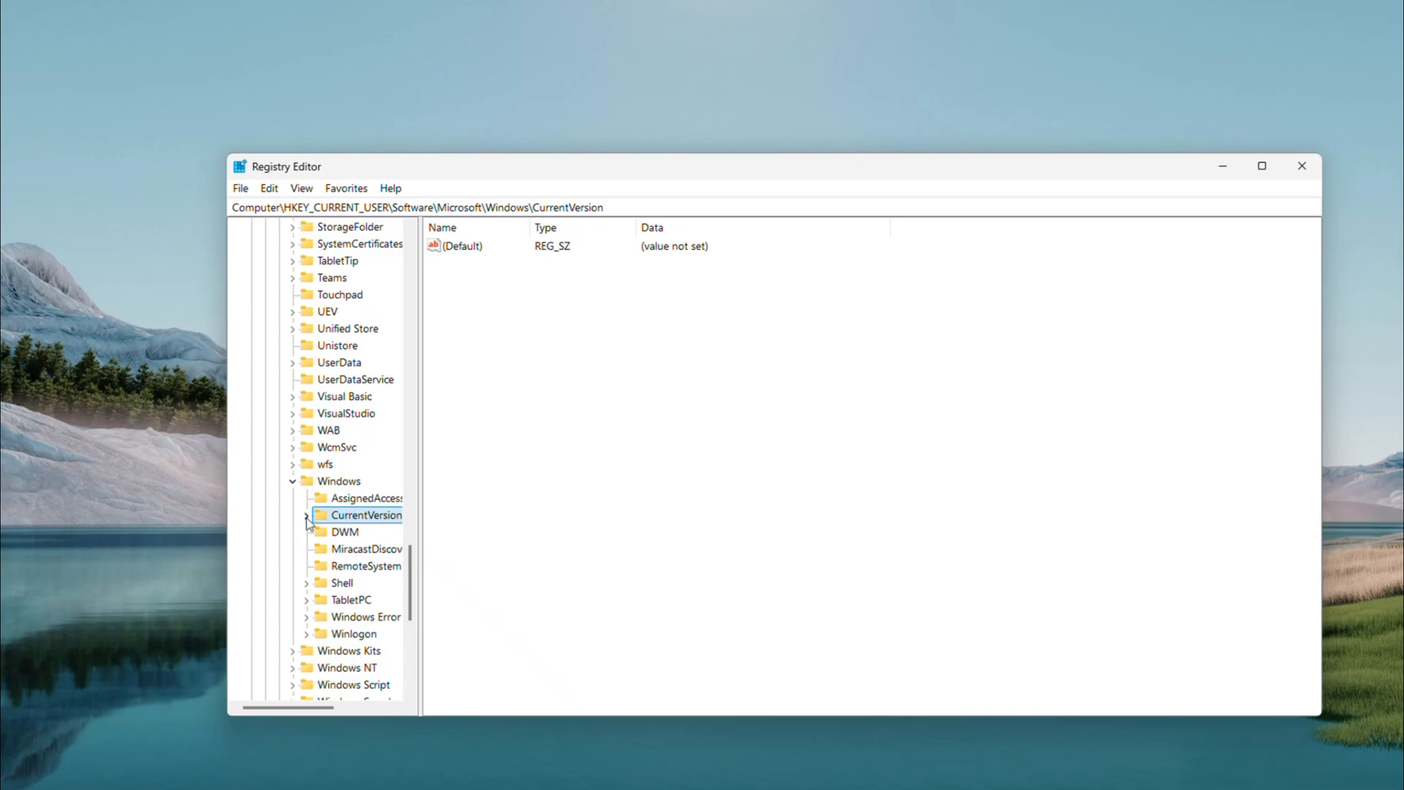
{"action": "left_click", "coordinate": [306, 514]}
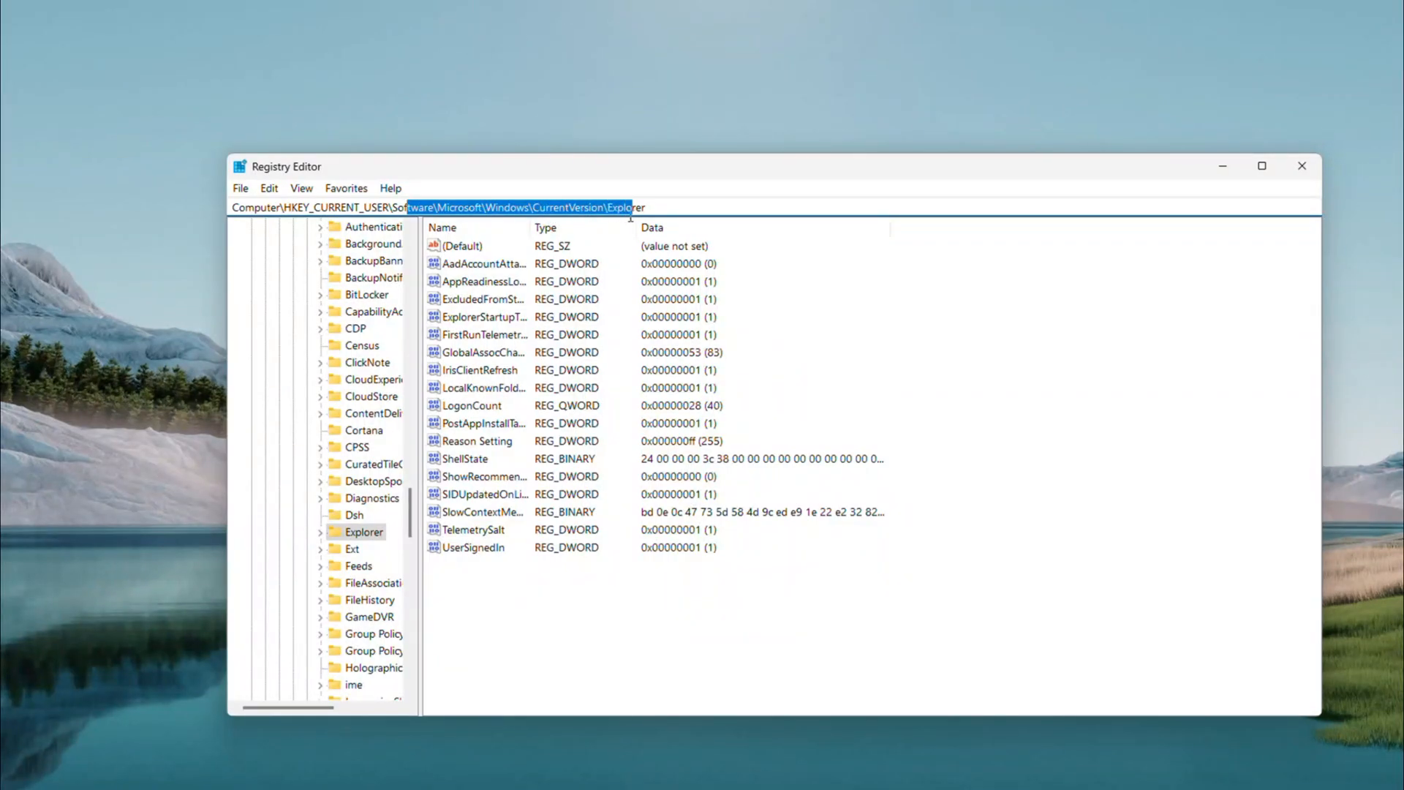
- Create a new DWORD (32-bit) value in the Explorer key's value list
{"action": "left_click", "coordinate": [611, 208]}
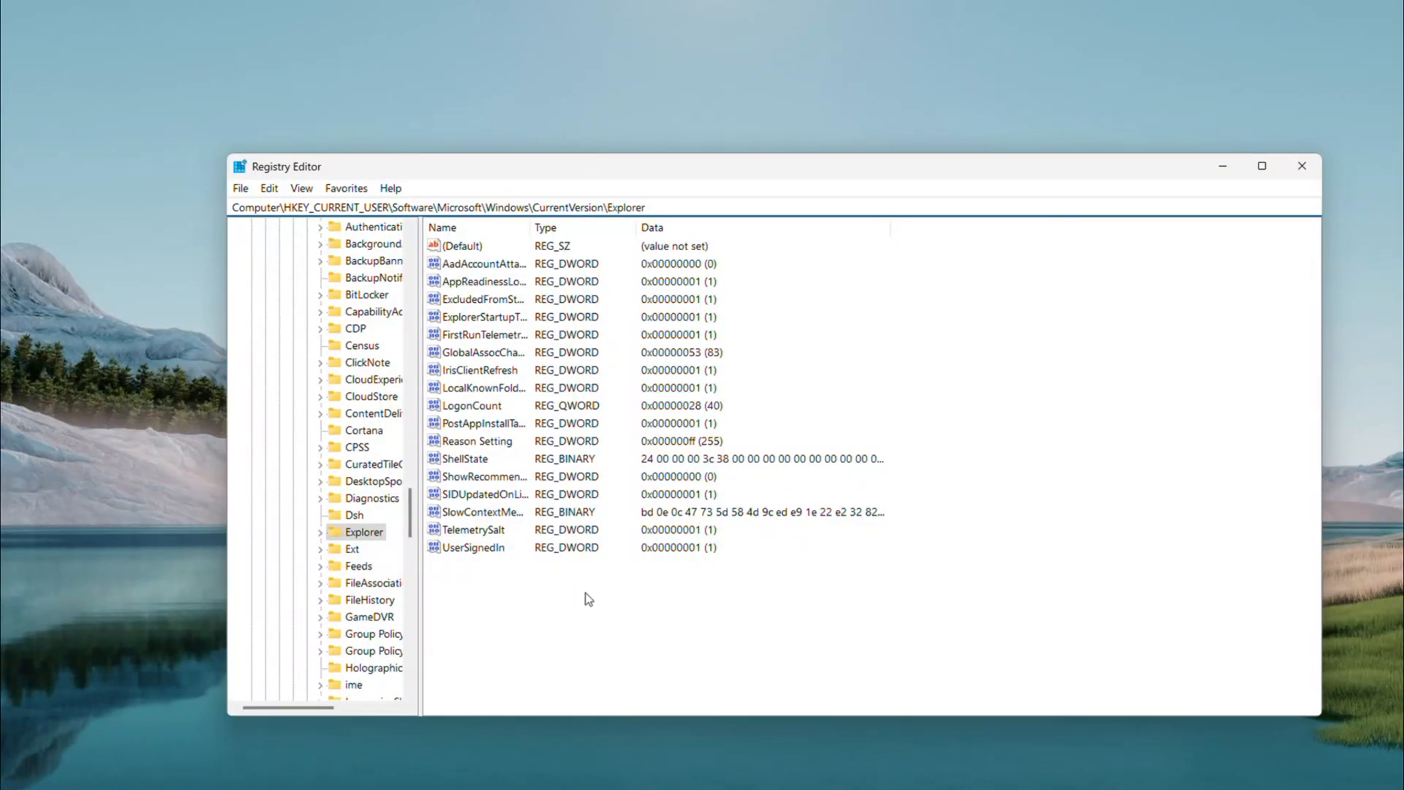
{"action": "left_click", "coordinate": [462, 246]}
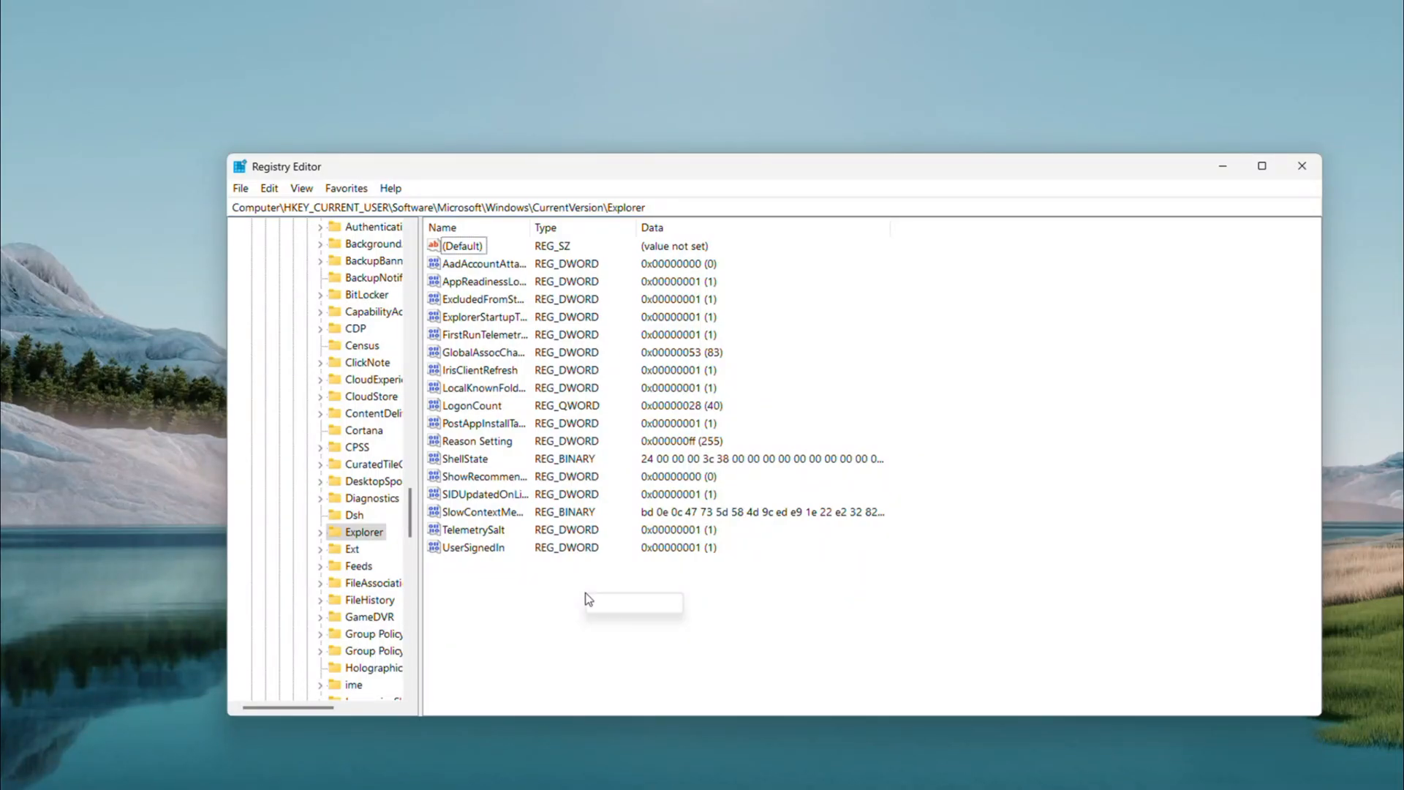
{"action": "right_click", "coordinate": [588, 598]}
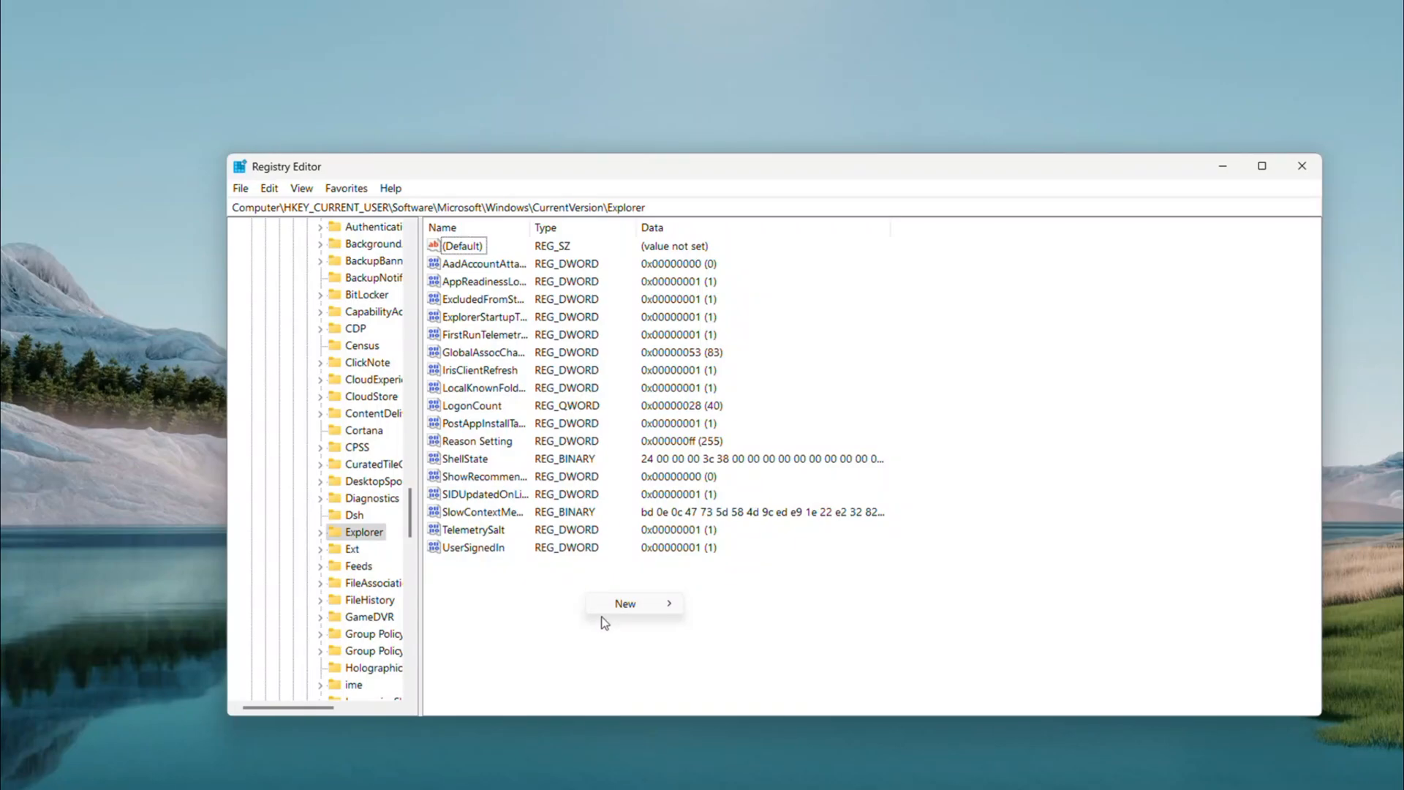
{"action": "left_click", "coordinate": [633, 603]}
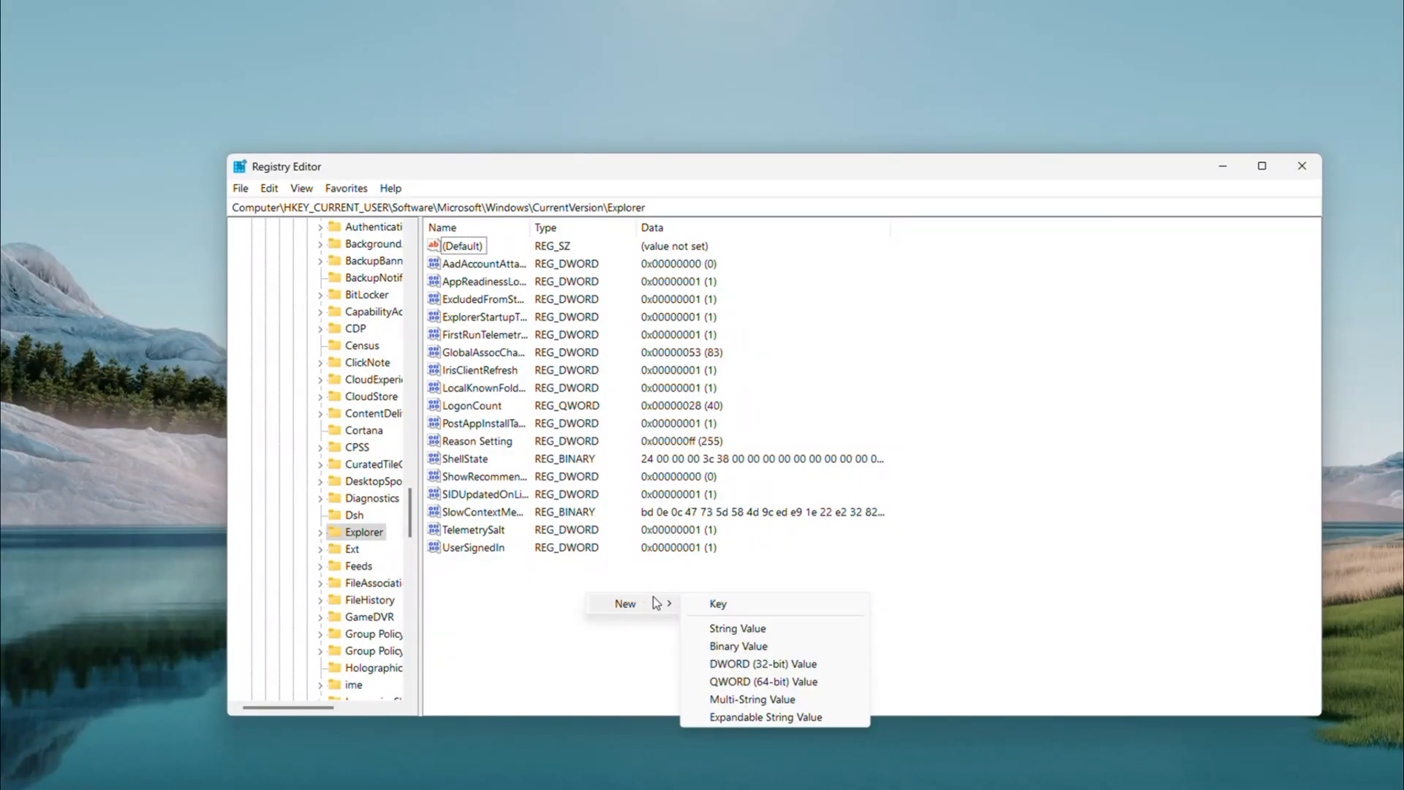
{"action": "mouse_move", "coordinate": [781, 664]}
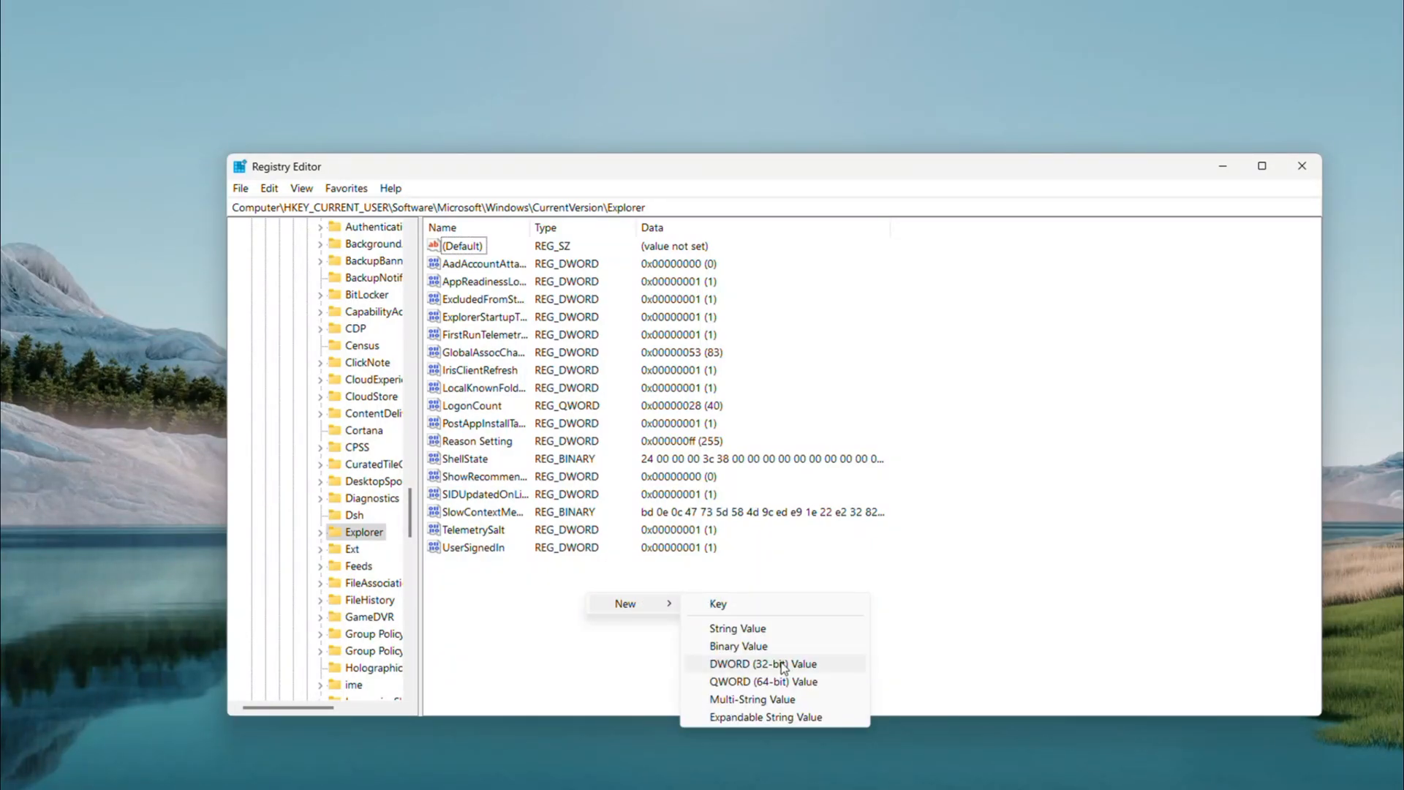
{"action": "left_click", "coordinate": [763, 664]}
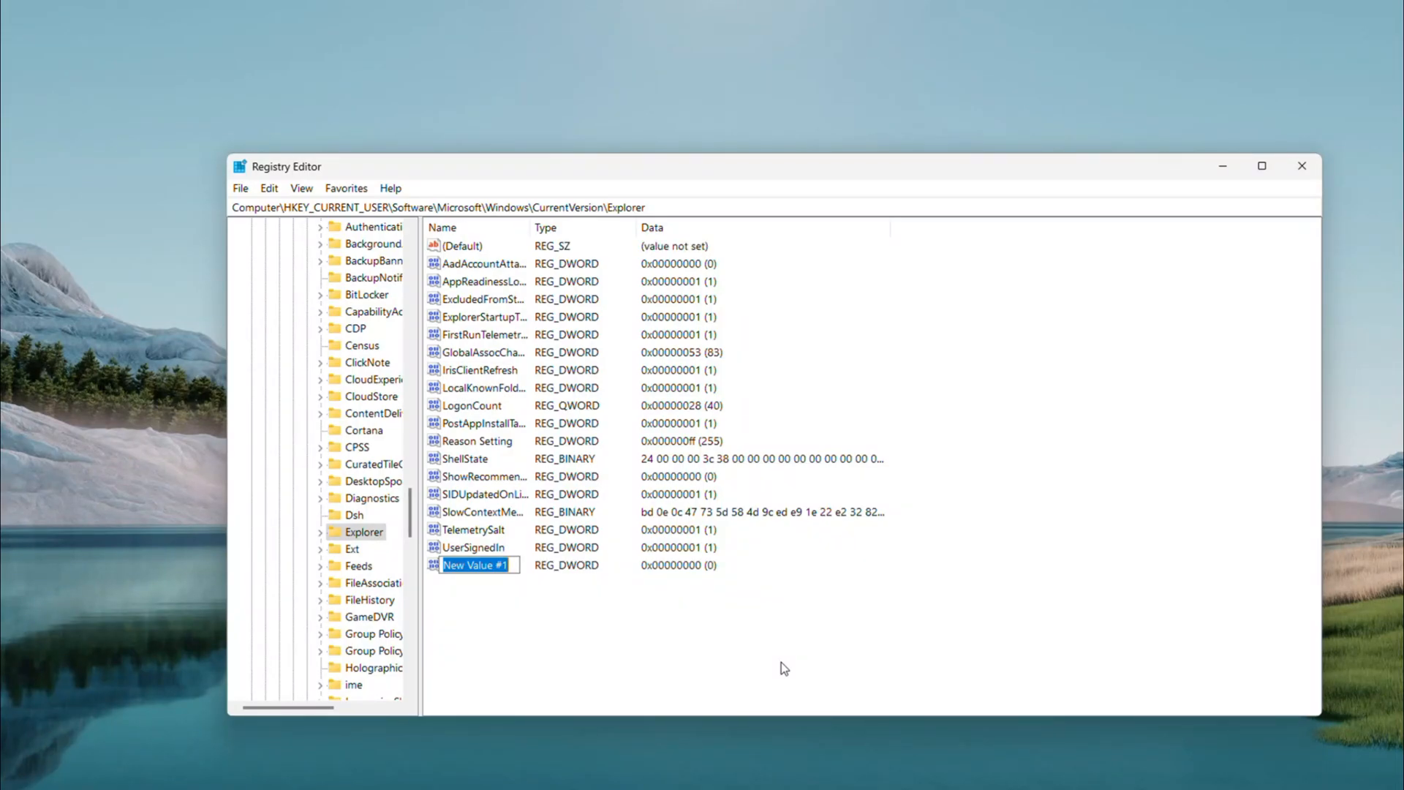
- Name the value AltTabsetting and confirm its data as 1
{"action": "type", "text": "A"}
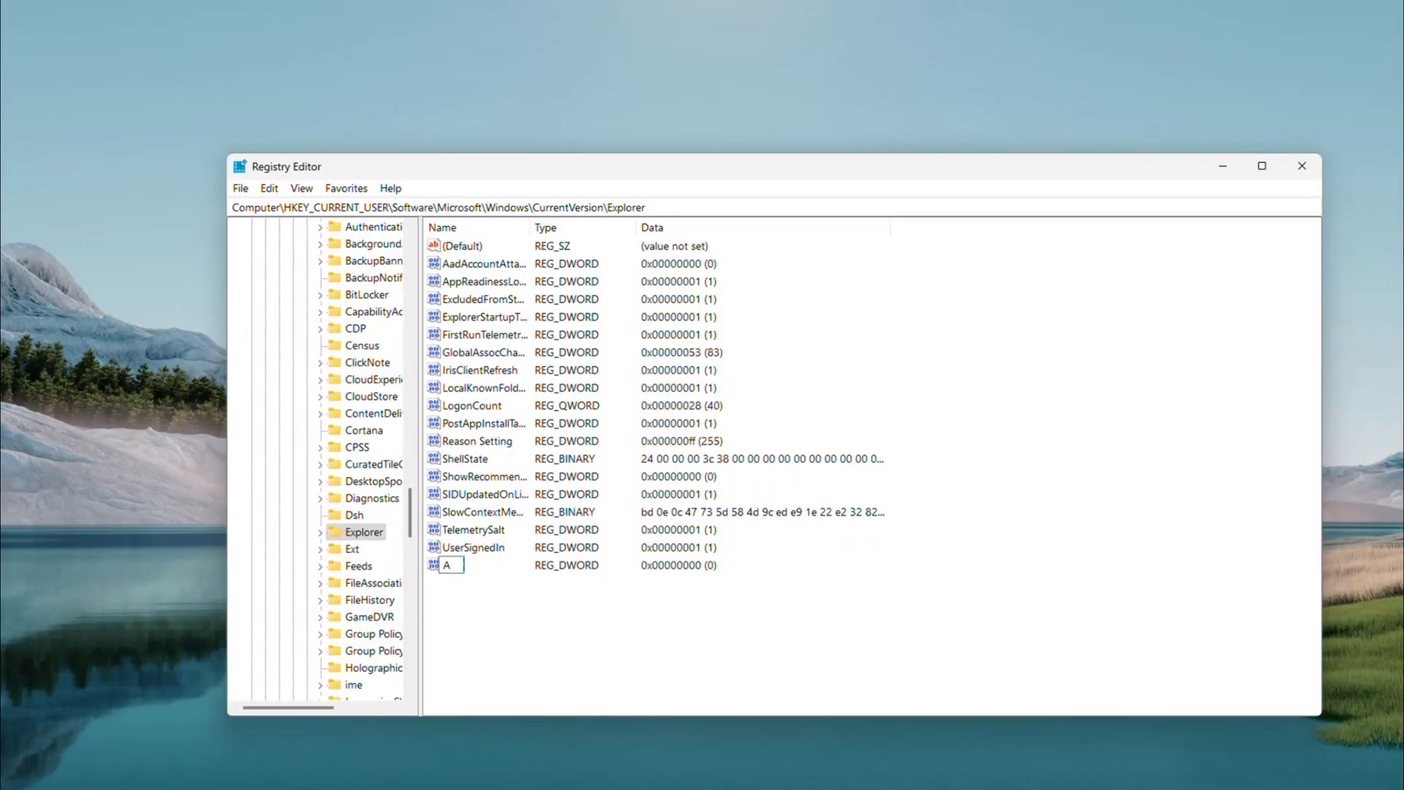
{"action": "type", "text": "ltTab"}
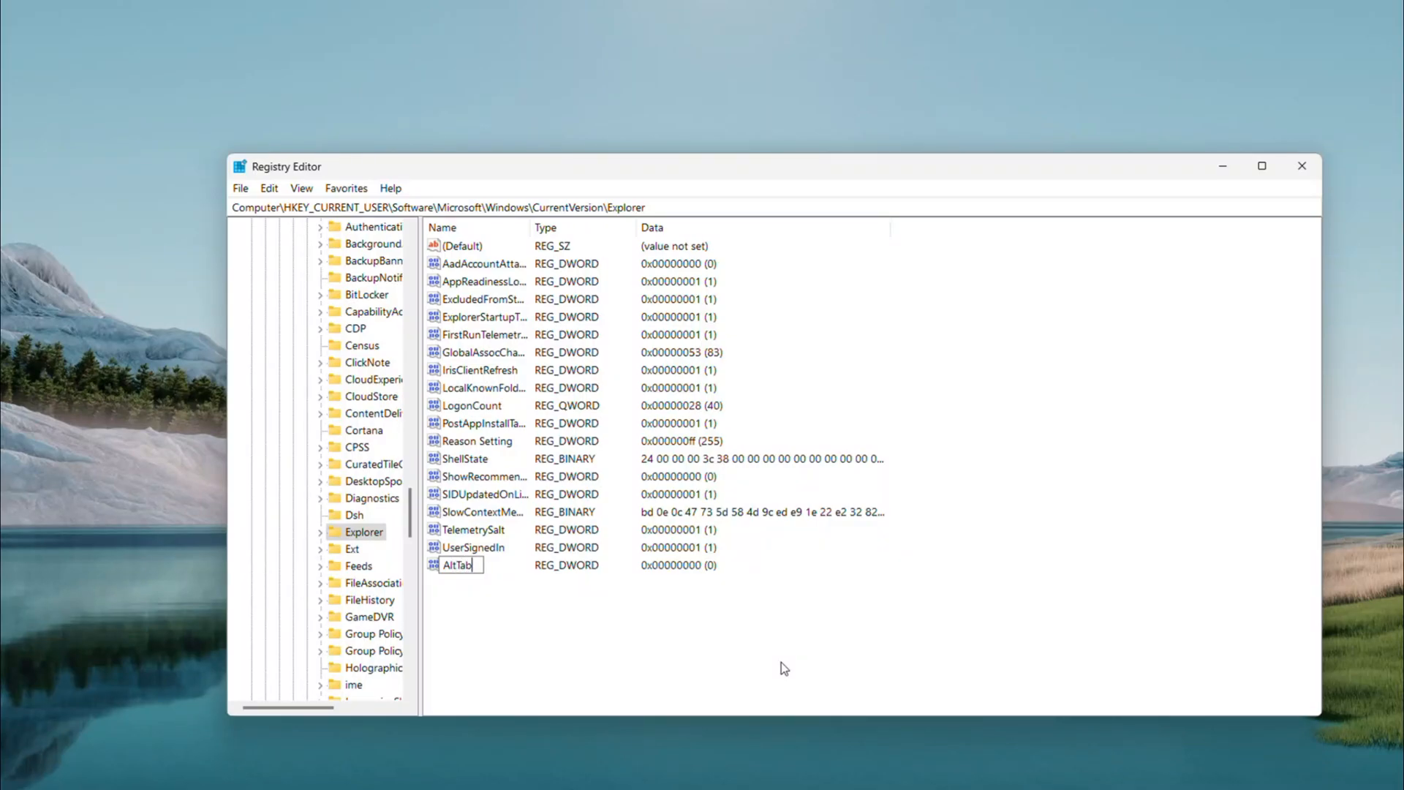
{"action": "type", "text": "setti"}
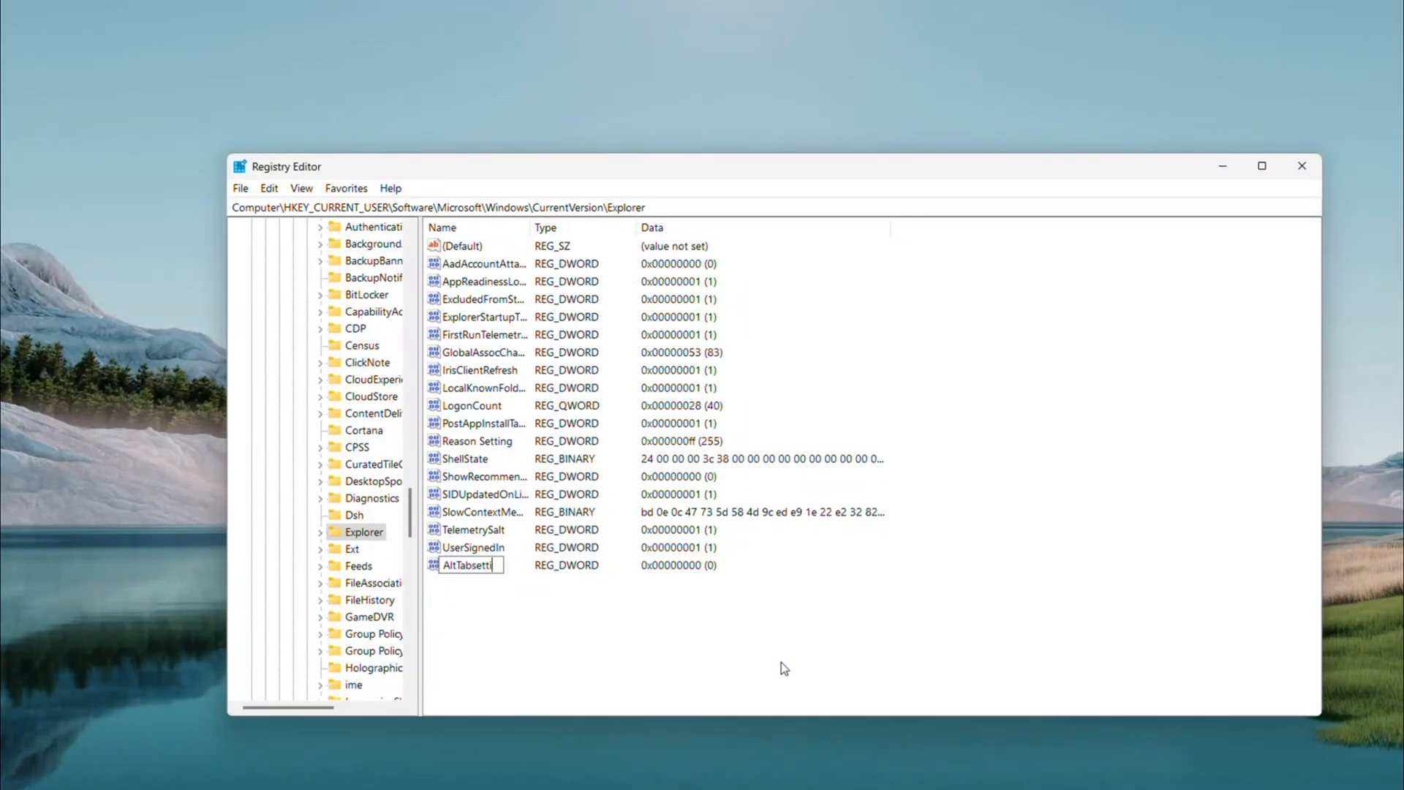
{"action": "type", "text": "ng"}
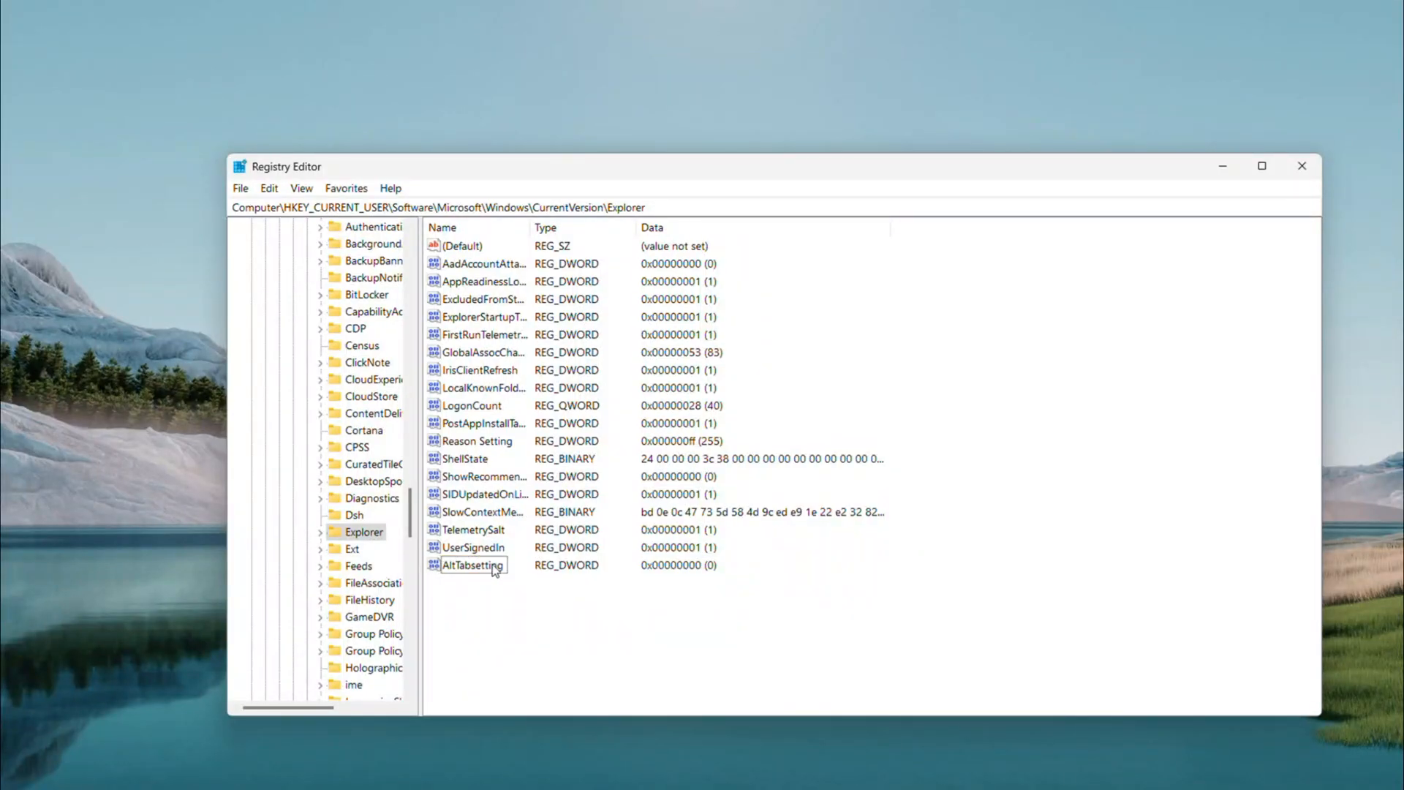
{"action": "double_click", "coordinate": [474, 564]}
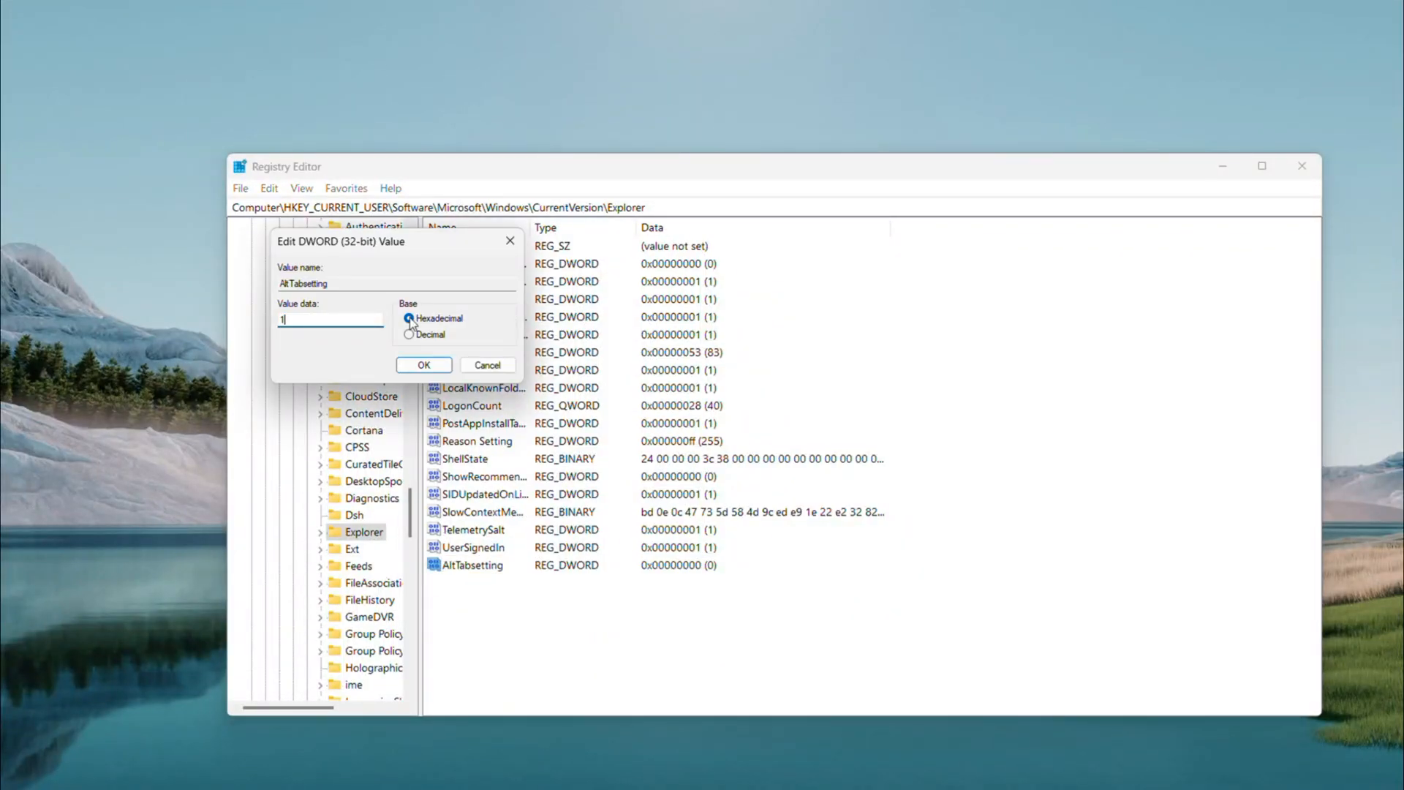
{"action": "left_click", "coordinate": [423, 365]}
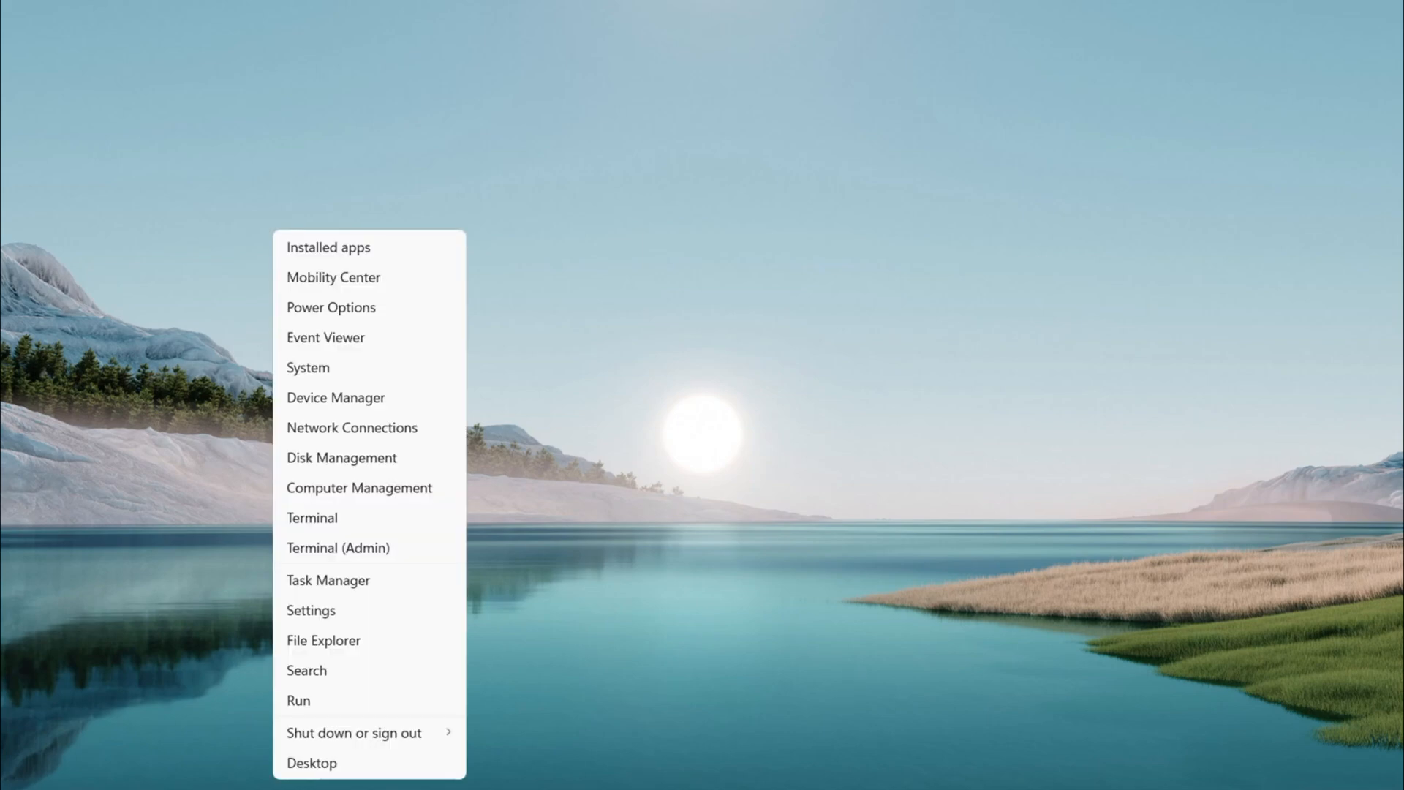
- Show the Shut down or sign out choices, including Restart, from the power-user menu
{"action": "left_click", "coordinate": [352, 733]}
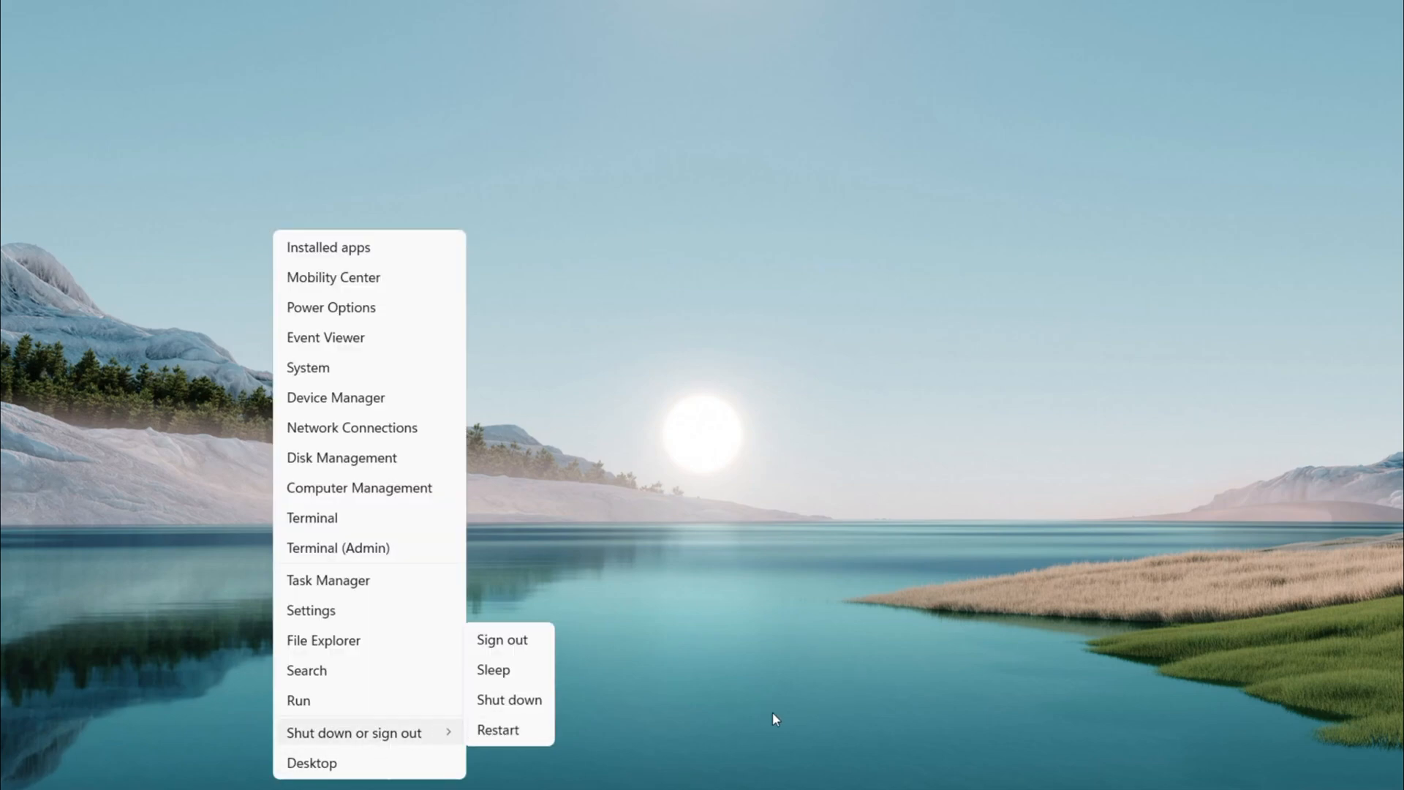